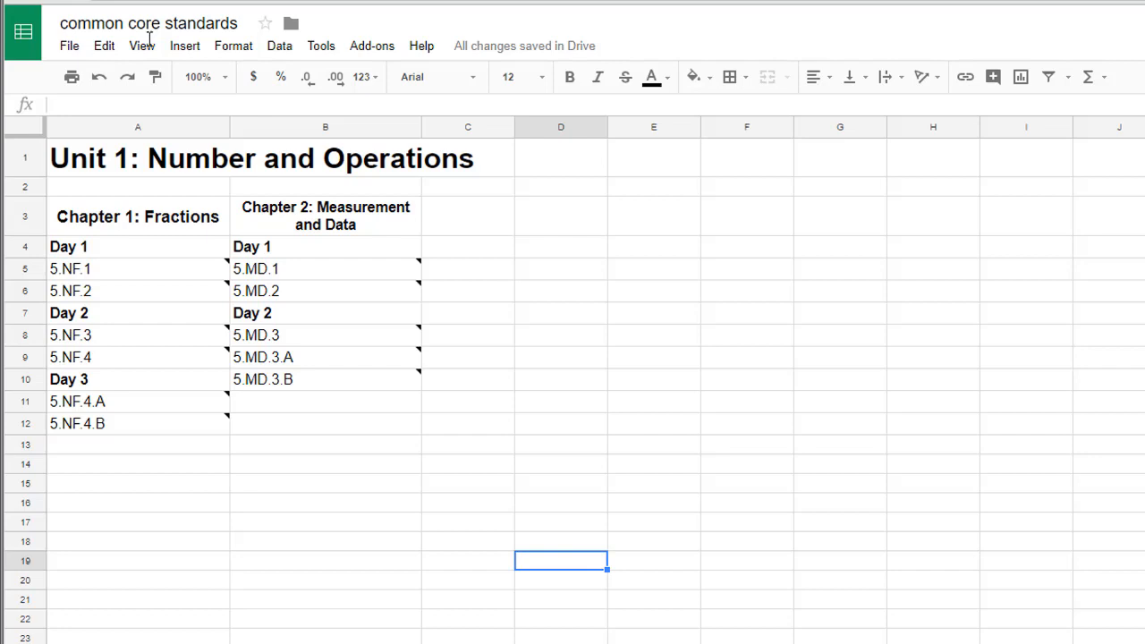
mouse_move(372, 47)
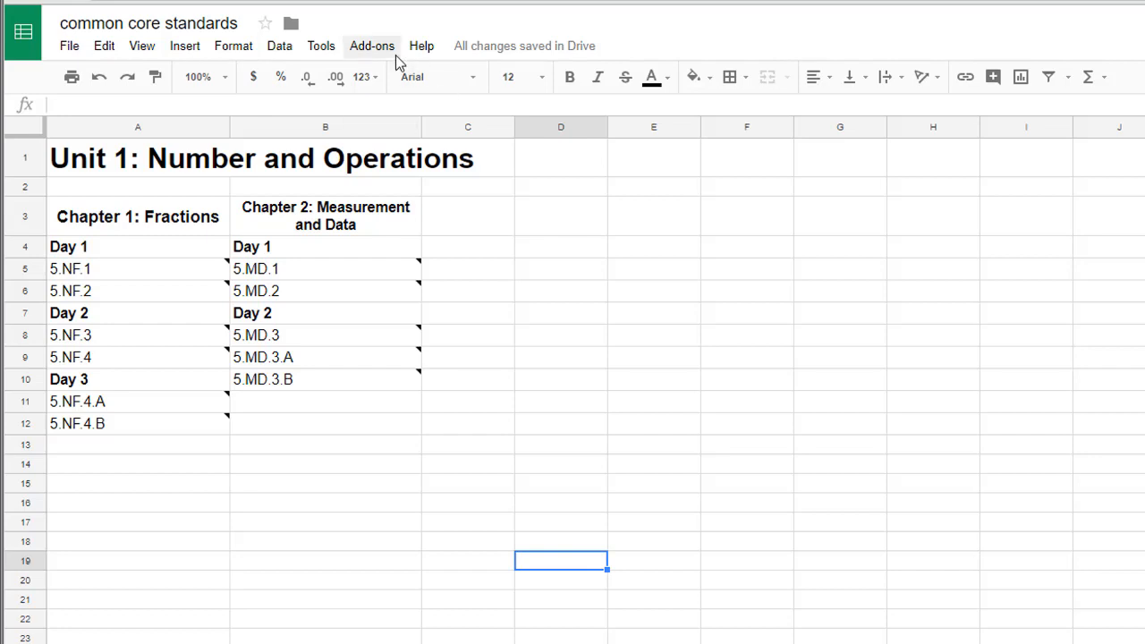
- Launch the Common Core Standards add-on's Find Standard panel from the Add-ons menu
click(372, 47)
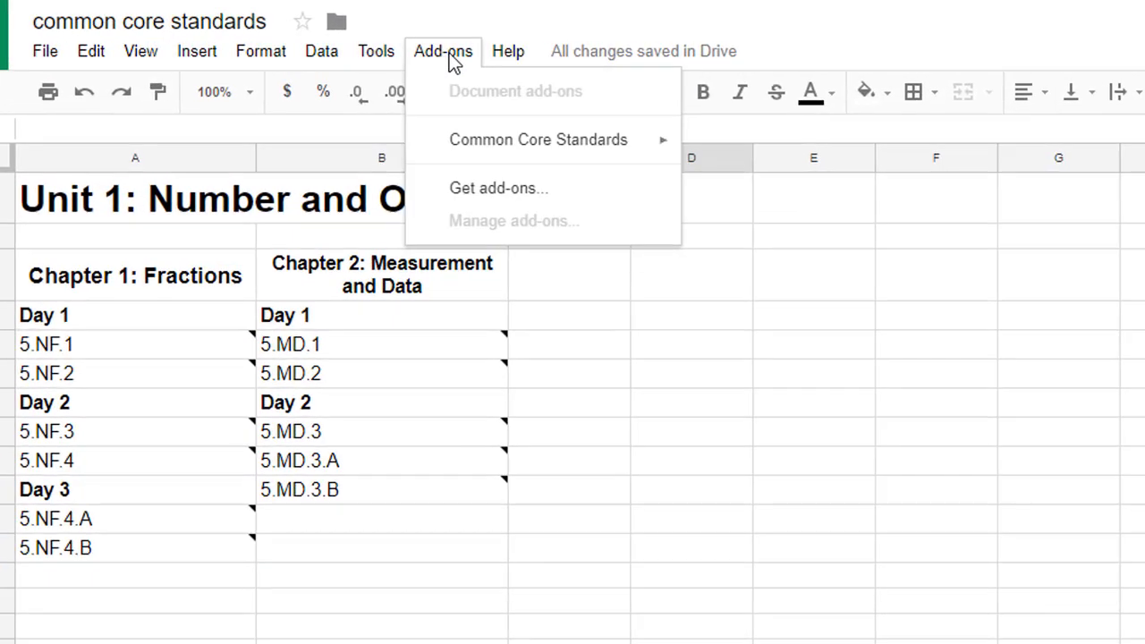
mouse_move(458, 75)
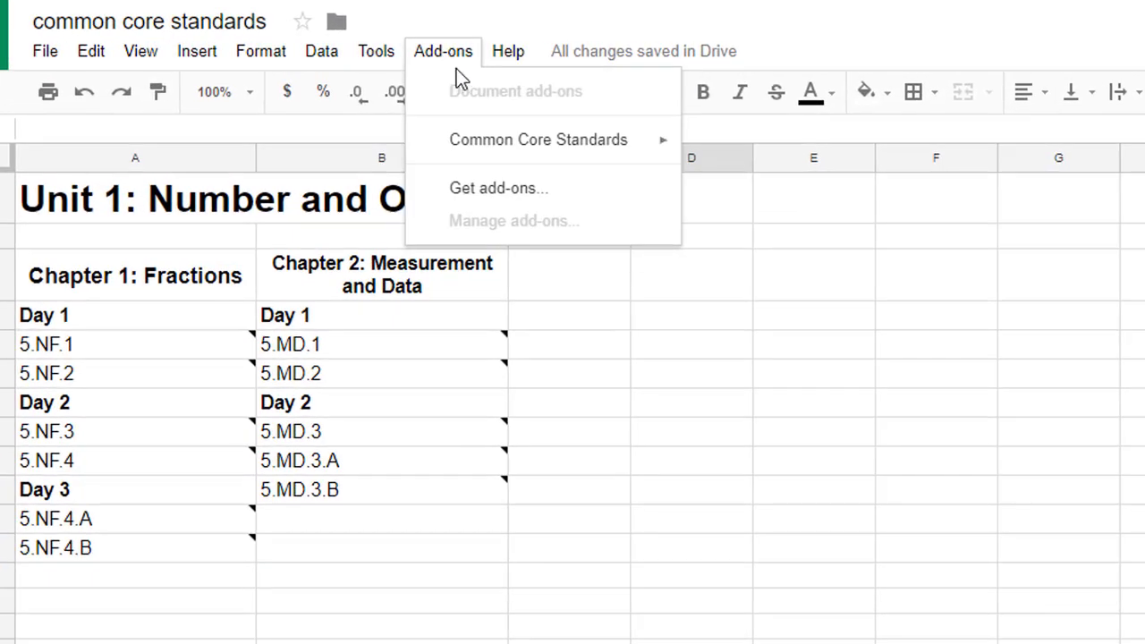
mouse_move(537, 140)
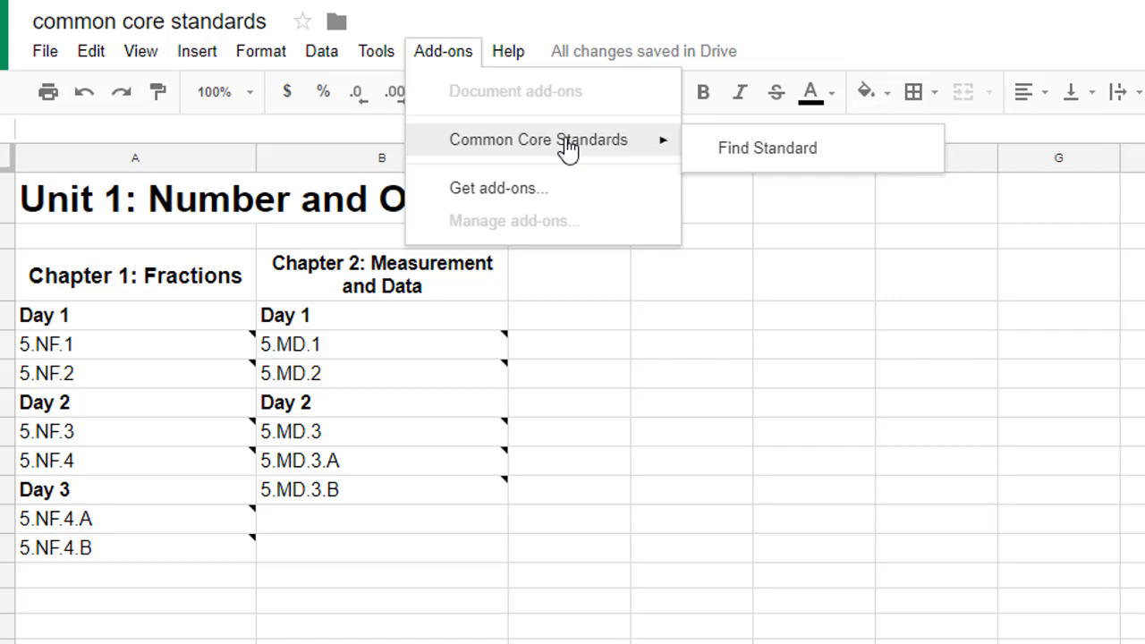
mouse_move(766, 149)
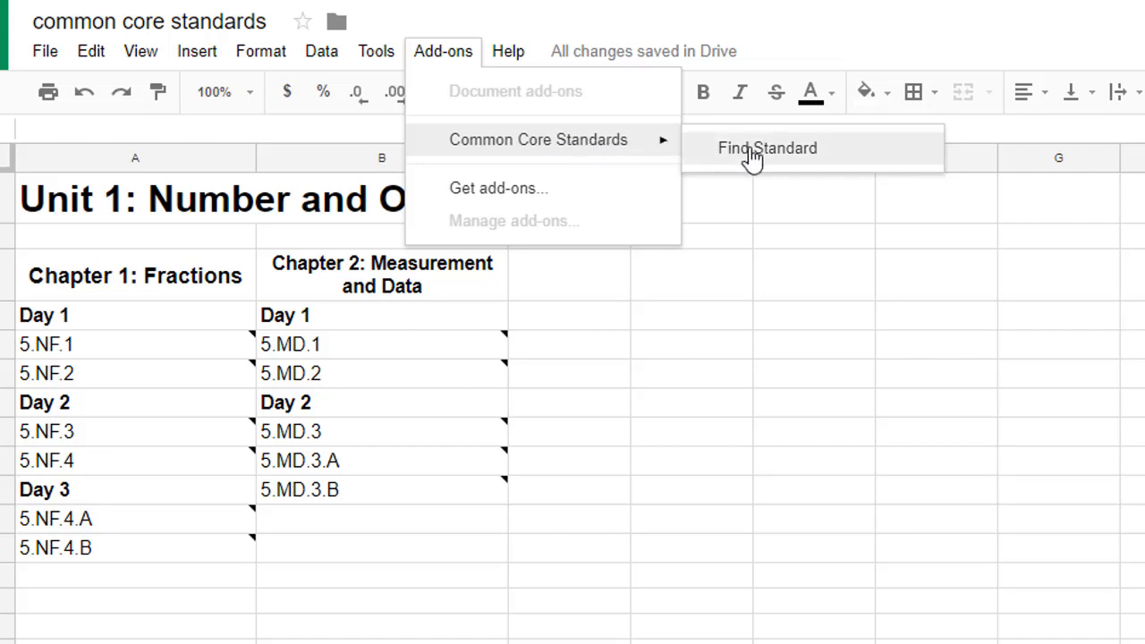
click(765, 147)
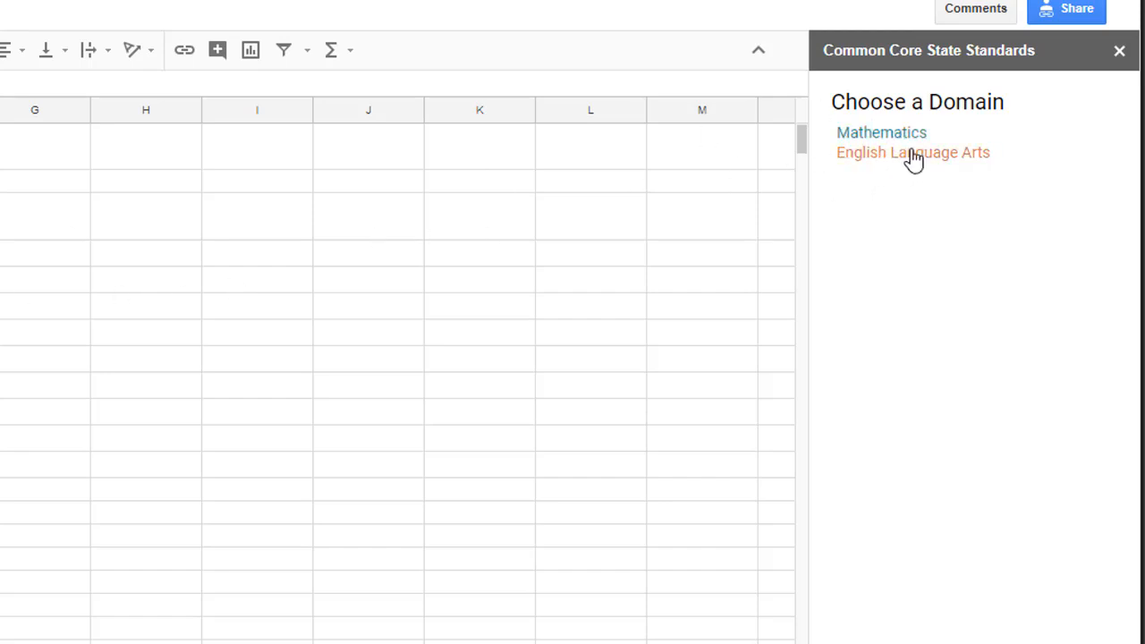
- Choose English Language Arts, Grade 3 Reading: Informational Text, and standard RI.3.1
click(913, 152)
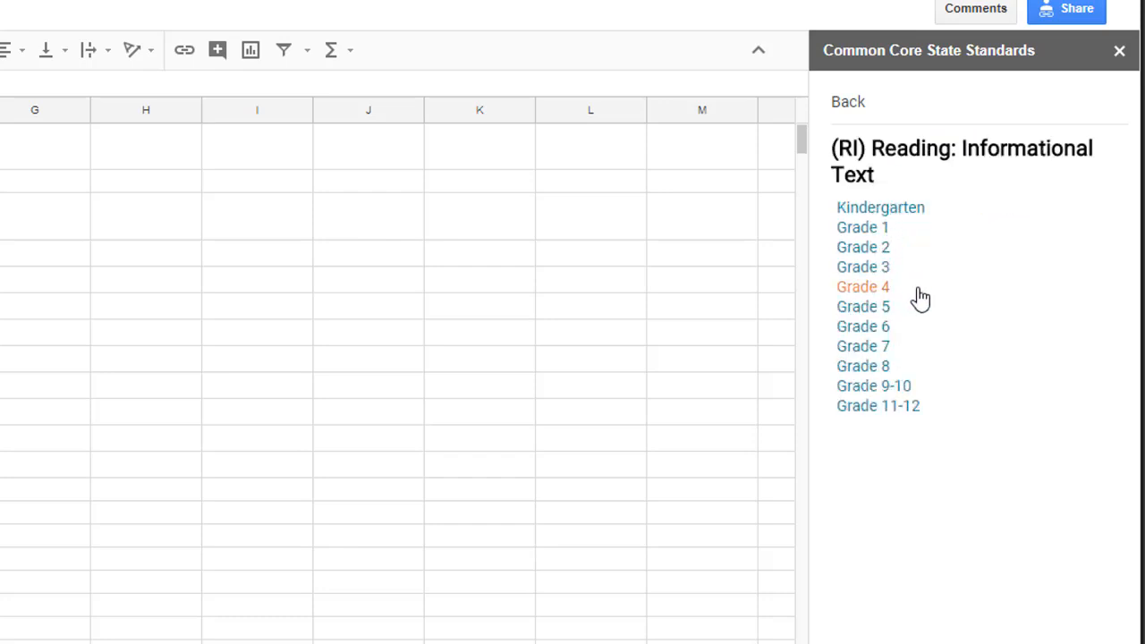
click(862, 267)
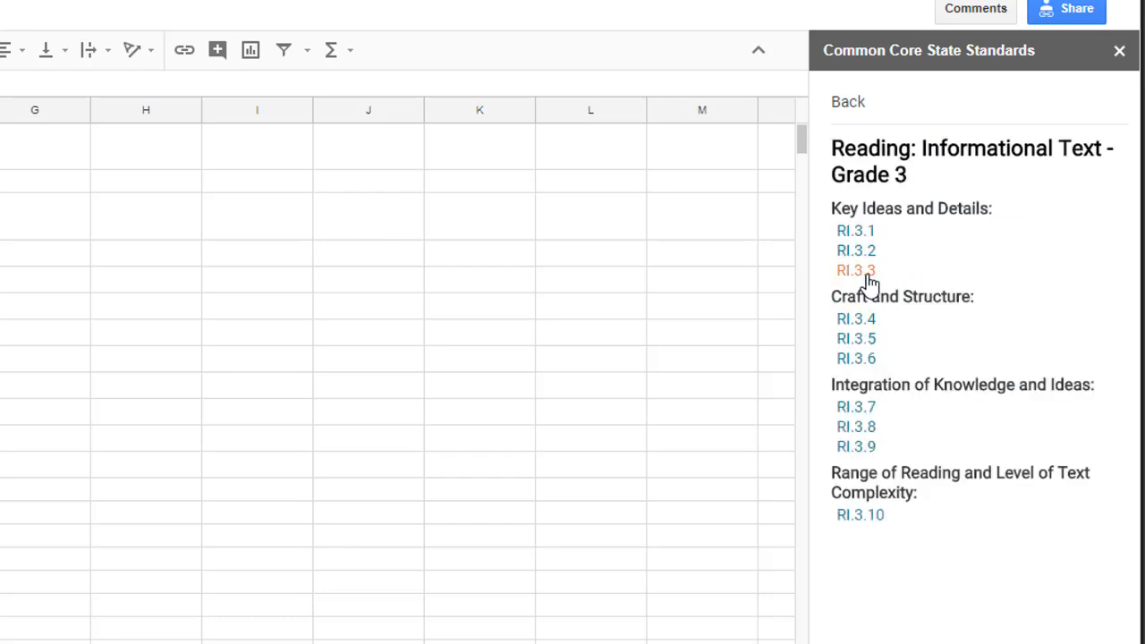
click(855, 319)
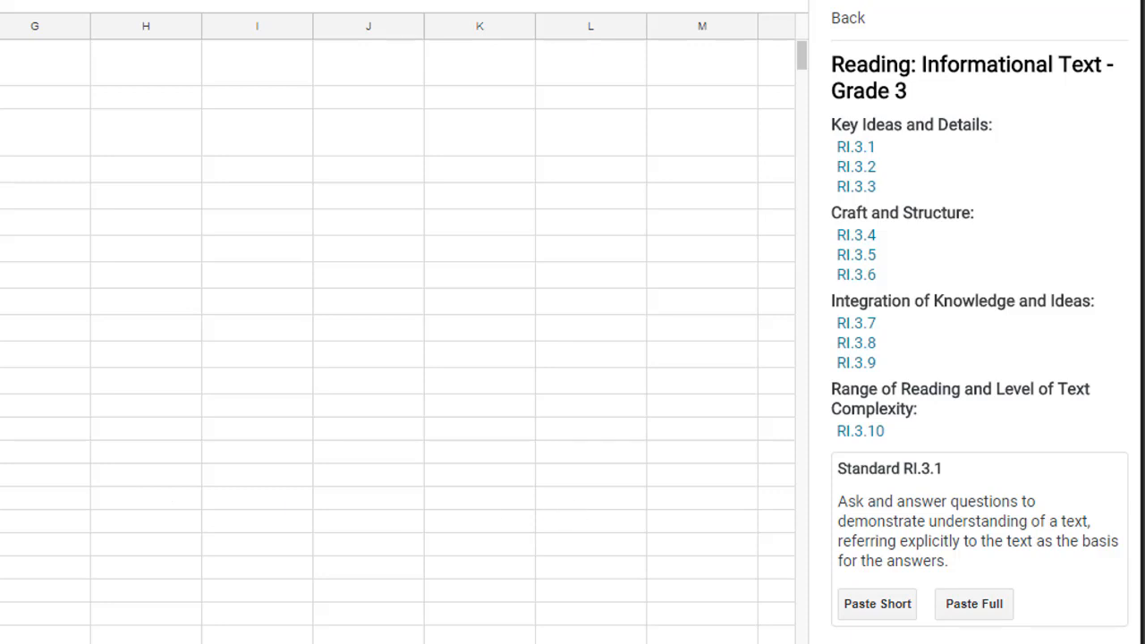
mouse_move(895, 609)
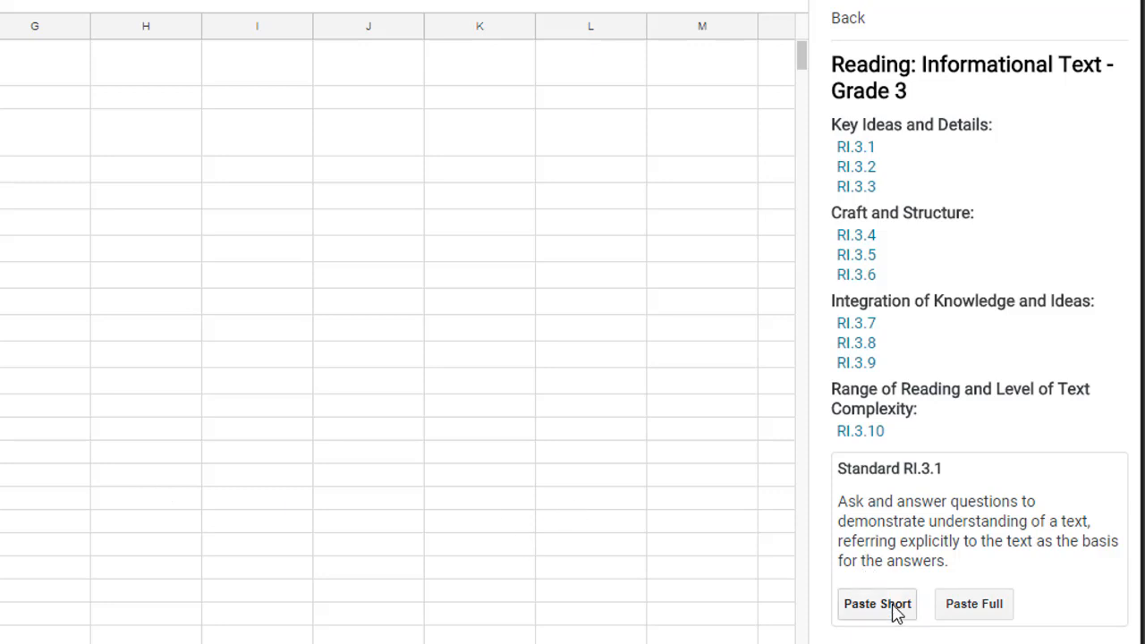
mouse_move(880, 612)
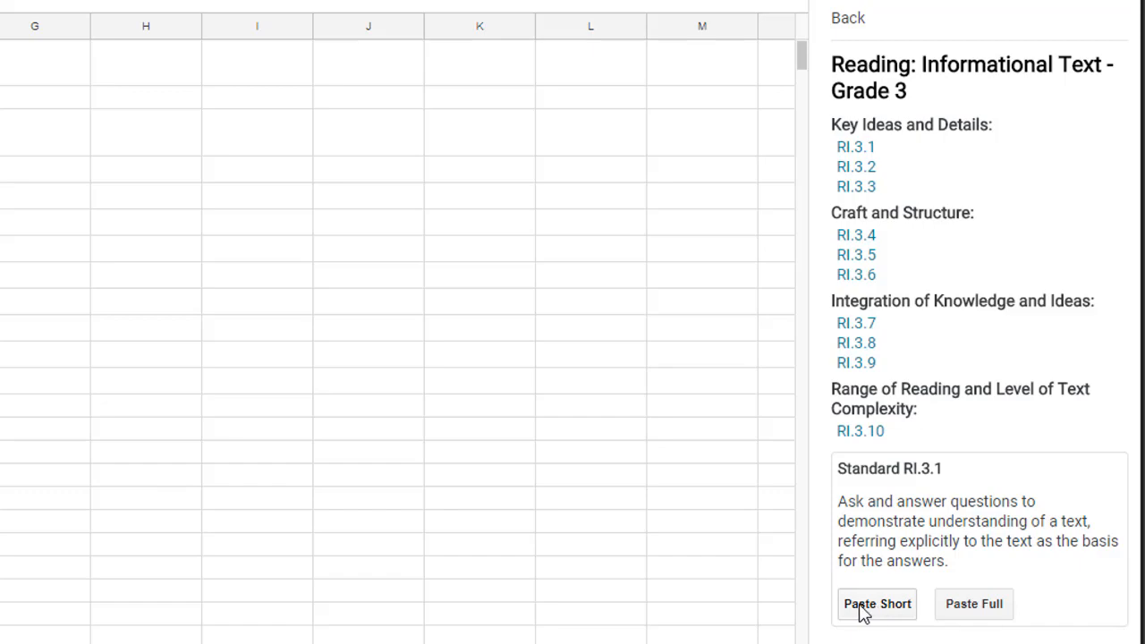
- Paste the short RI.3.1 code beneath 5.MD.3.B with its full wording as a note
click(876, 605)
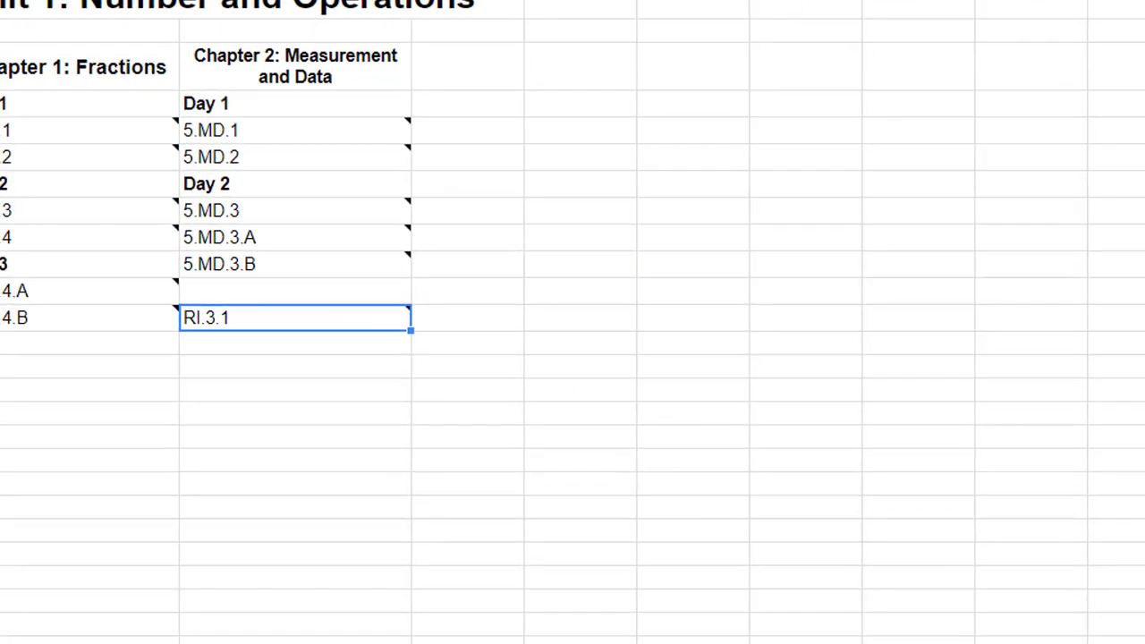
mouse_move(469, 326)
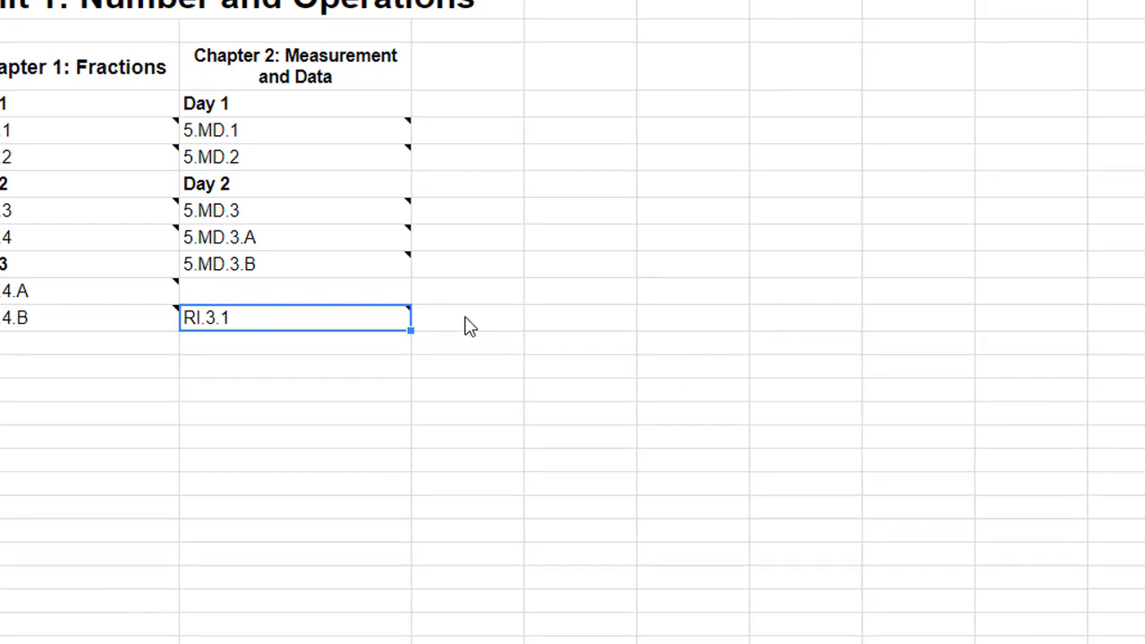
mouse_move(296, 318)
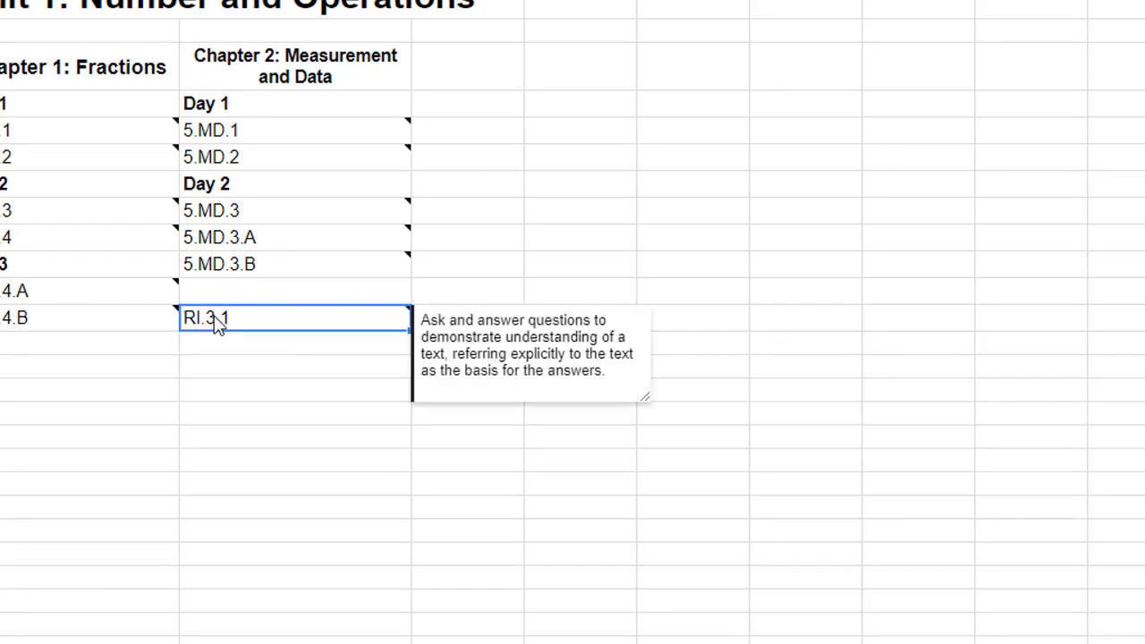
mouse_move(476, 318)
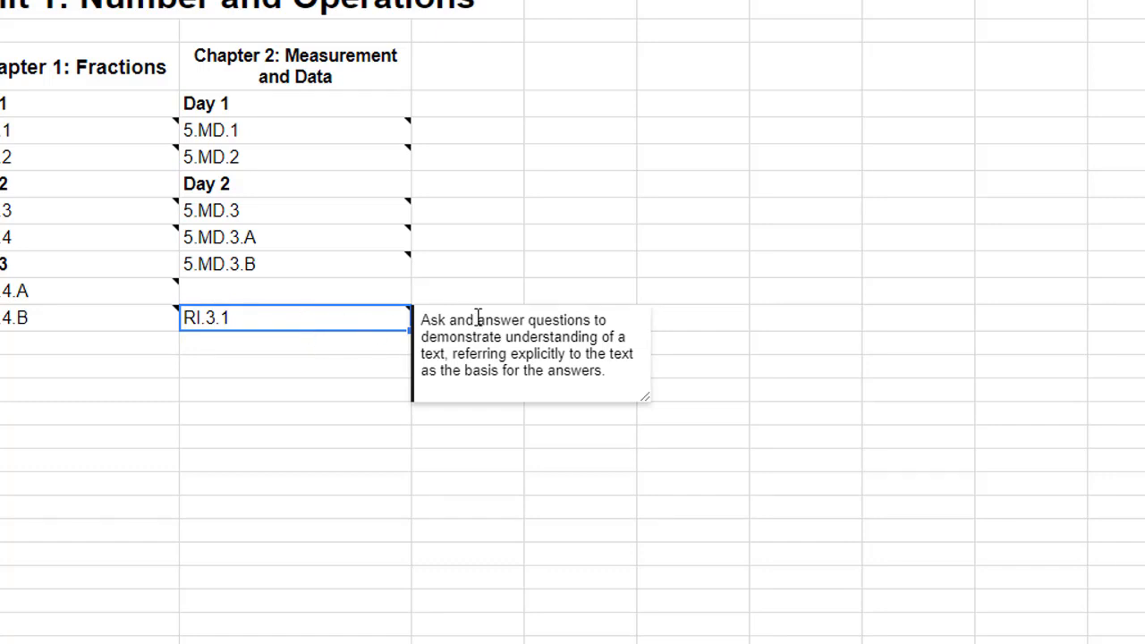
mouse_move(457, 337)
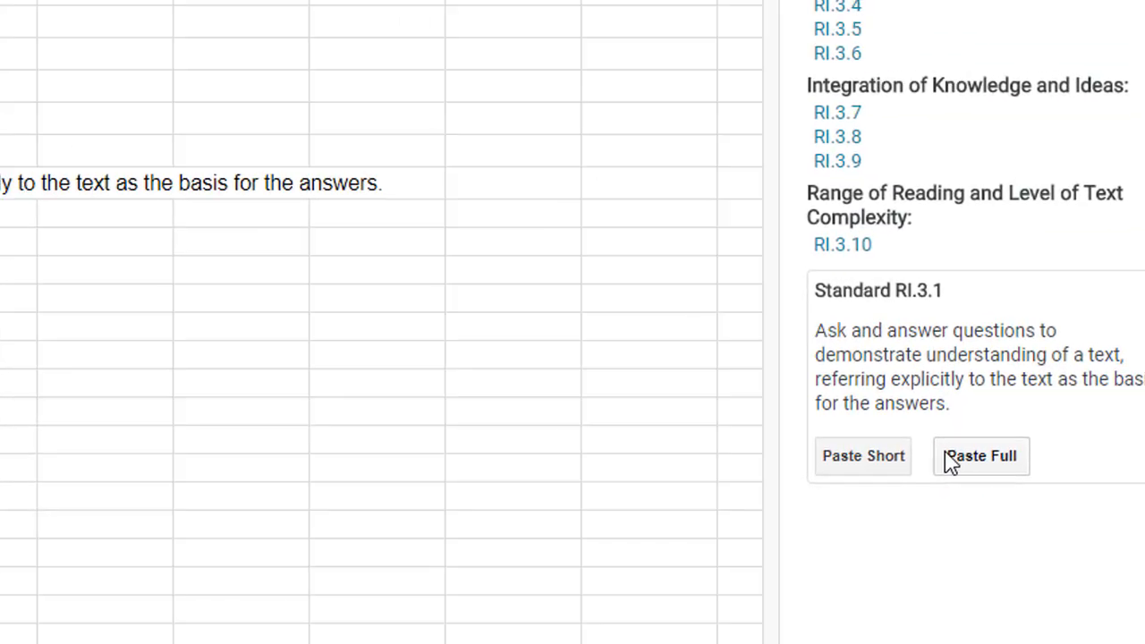
- Paste the full RI.3.1 text into the cell beside its code
click(981, 456)
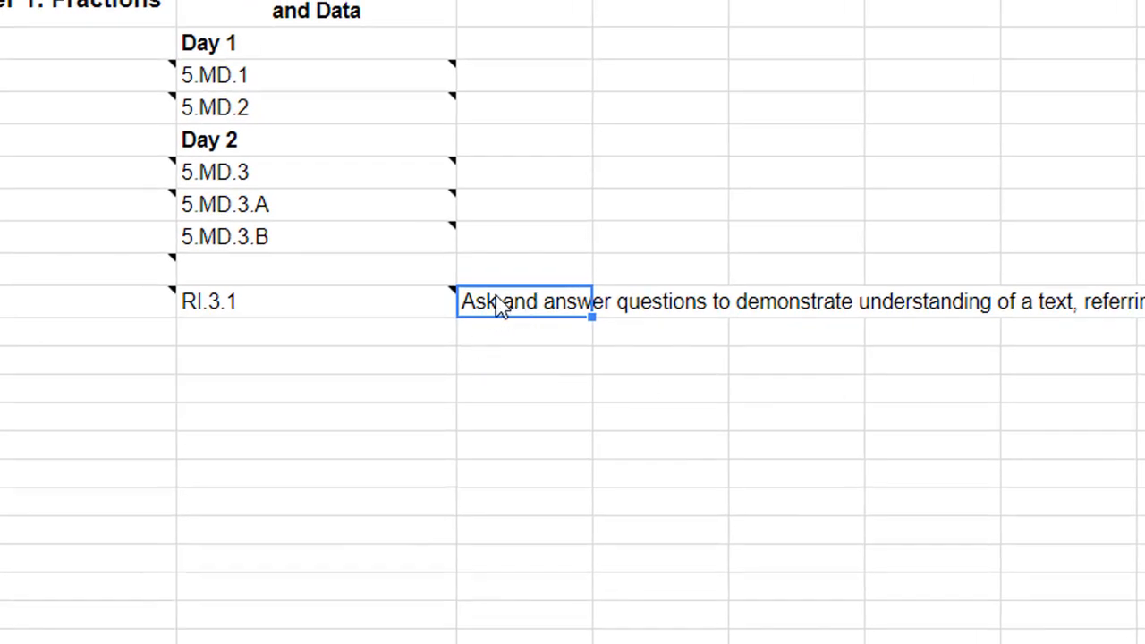
mouse_move(522, 315)
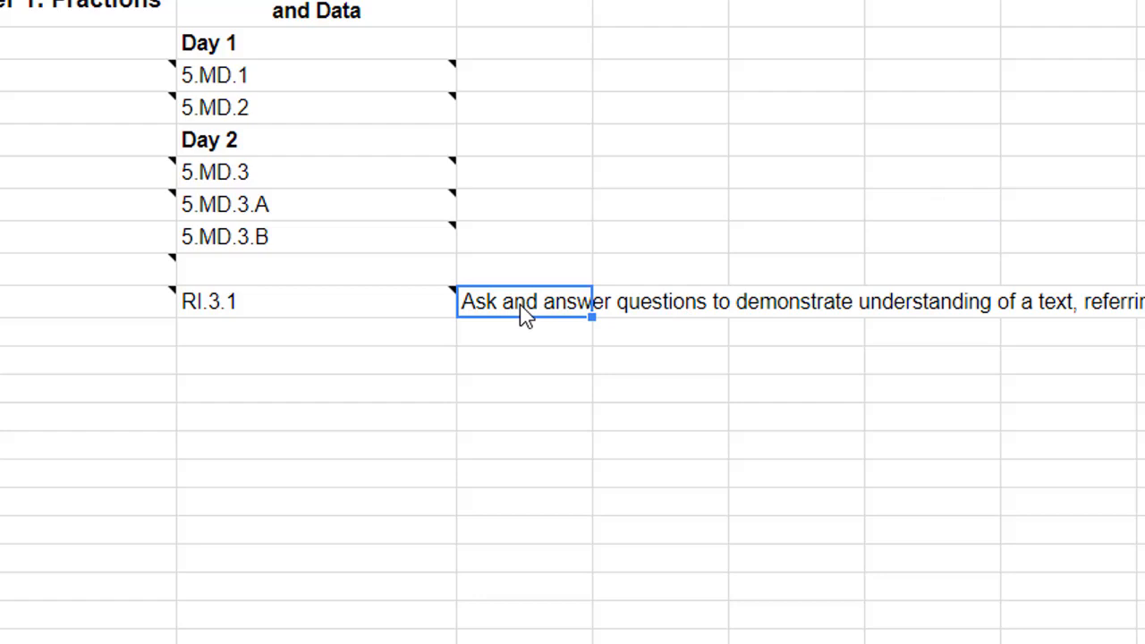
mouse_move(634, 319)
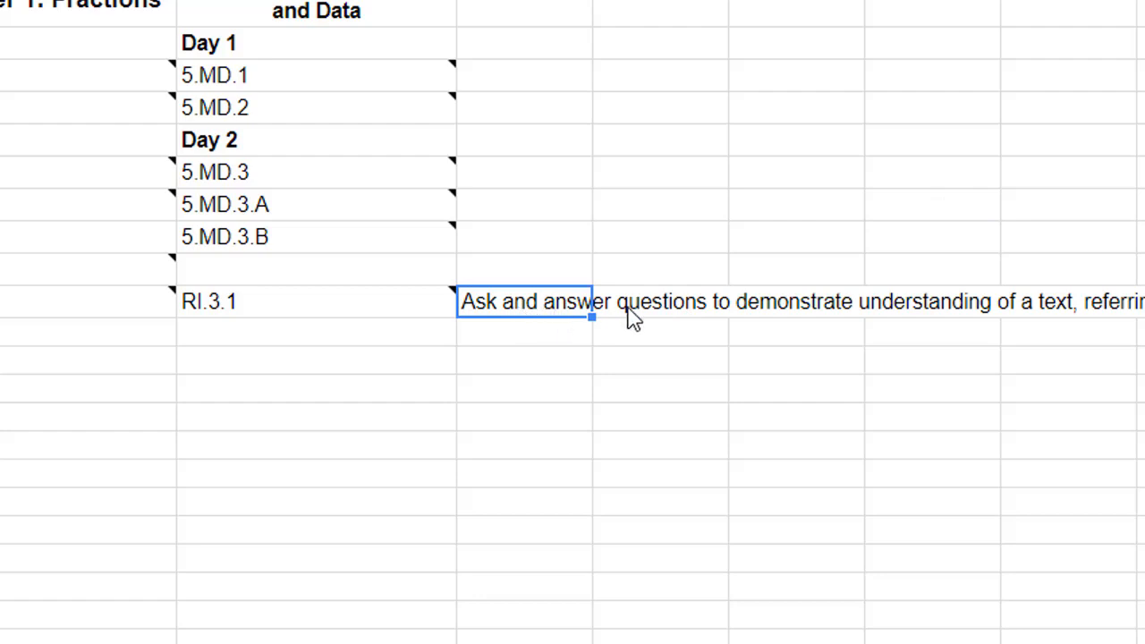
mouse_move(612, 319)
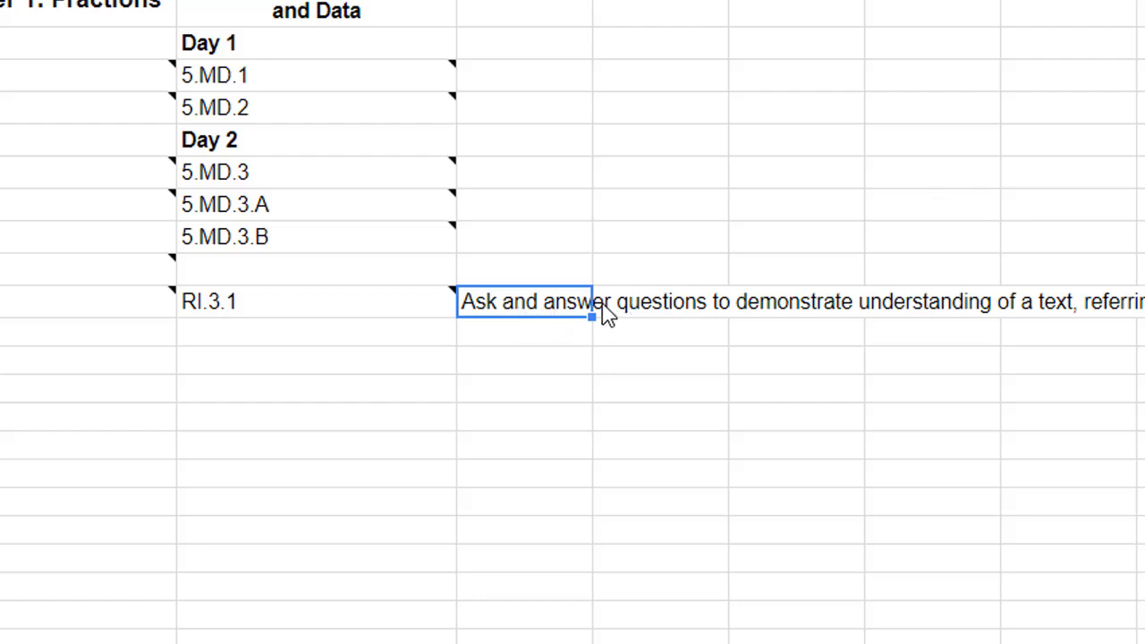